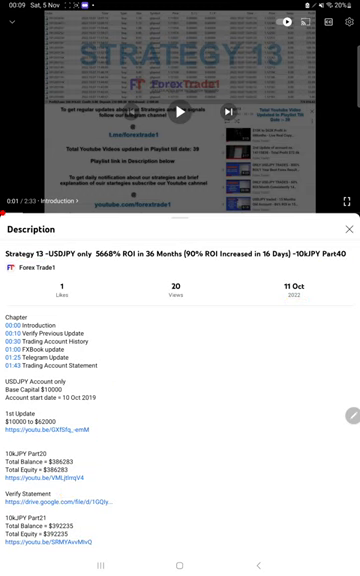
# - Bring up the recent-apps overview from the Strategy 13 video description
pyautogui.click(180, 564)
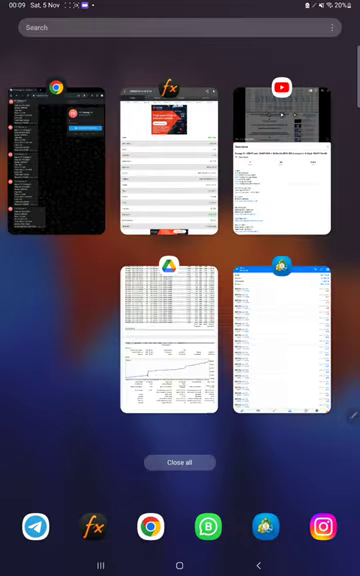
# - Review the closed GBPUSD buys and the profit, deposit and balance totals in History
pyautogui.click(280, 340)
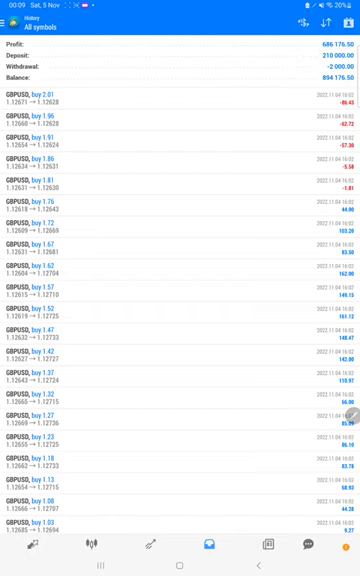
pyautogui.scroll(-3)
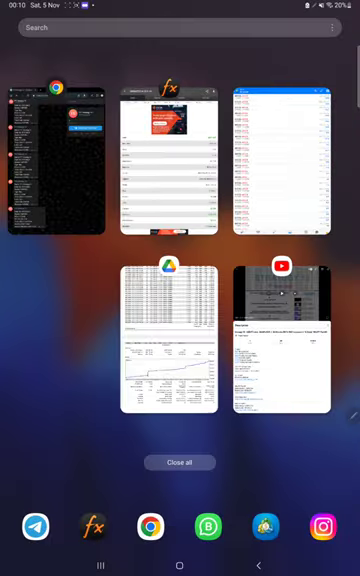
# - Check Myfxbook's gain, drawdown and balance stats, then list the account's short trades
pyautogui.click(168, 150)
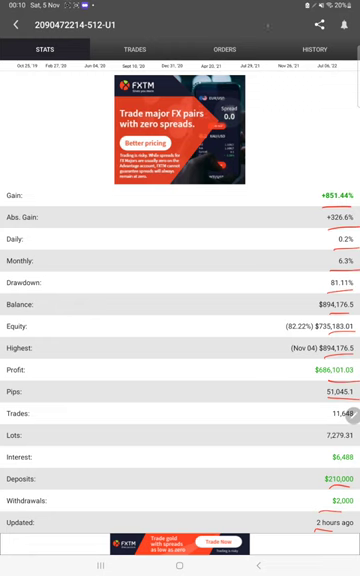
pyautogui.click(132, 48)
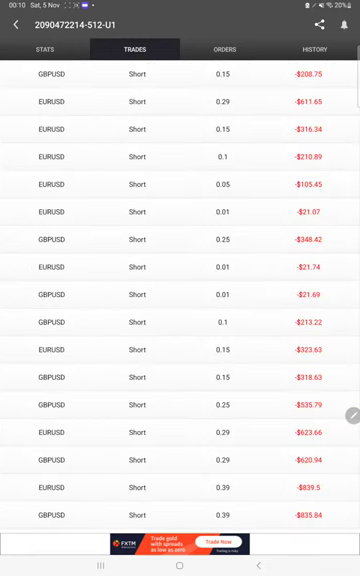
pyautogui.click(316, 48)
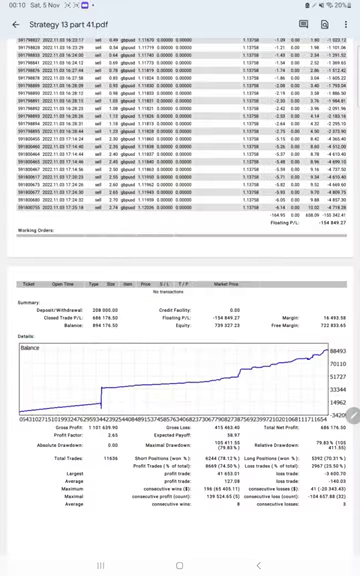
# - Handwrite a red 'Acc :-' note beneath the report's summary results
pyautogui.scroll(-3)
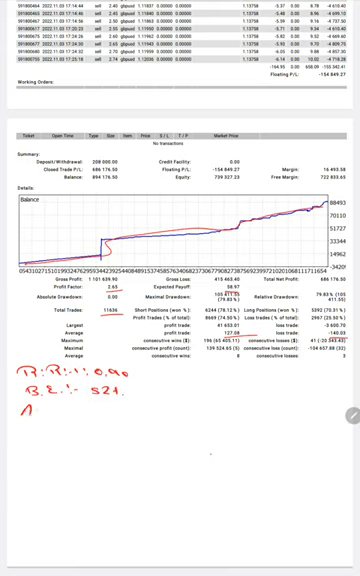
pyautogui.write('Acc :-')
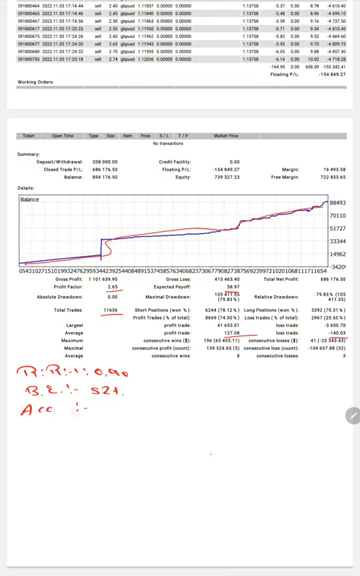